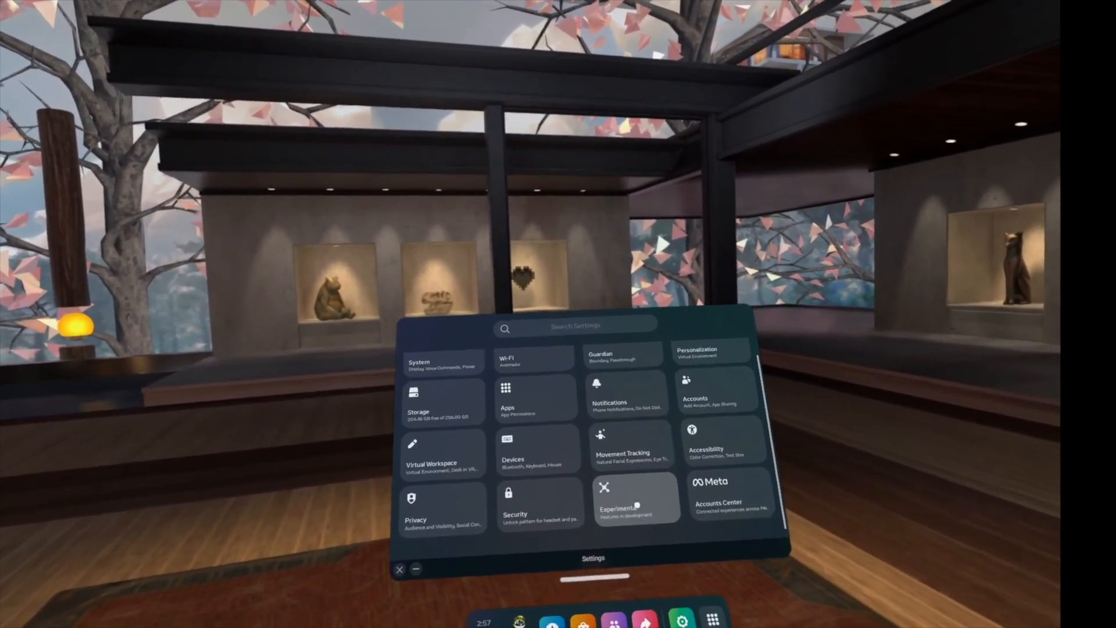
Open the Meta Horizon Workrooms (Beta) listing in the Store after closing Settings.
click(618, 498)
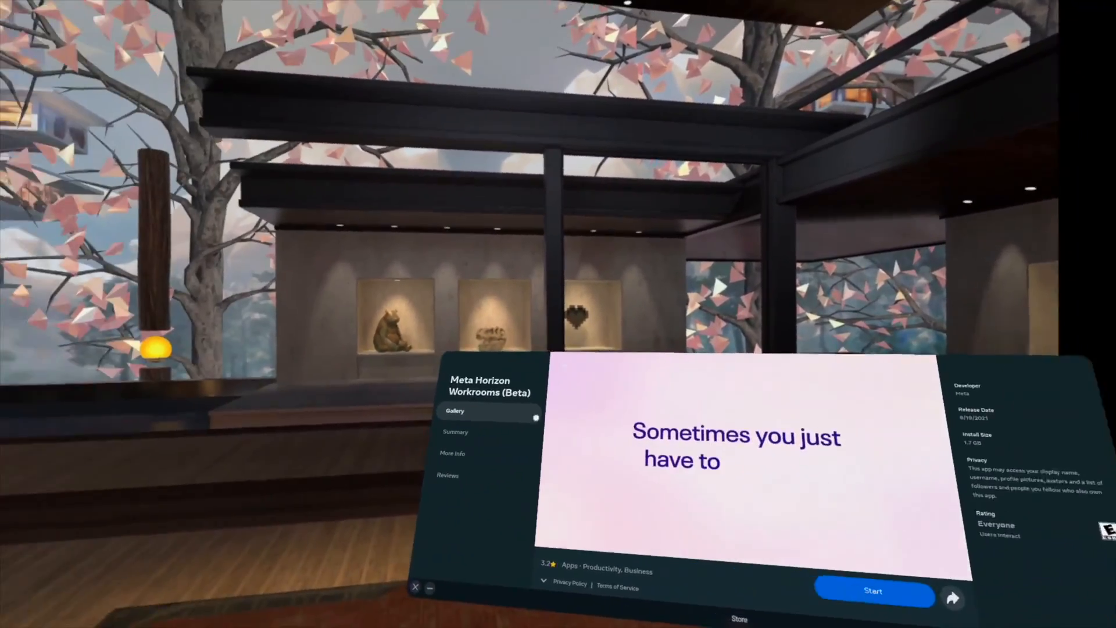
View the Workrooms Summary tab and start Meta Horizon Workrooms (Beta).
click(453, 431)
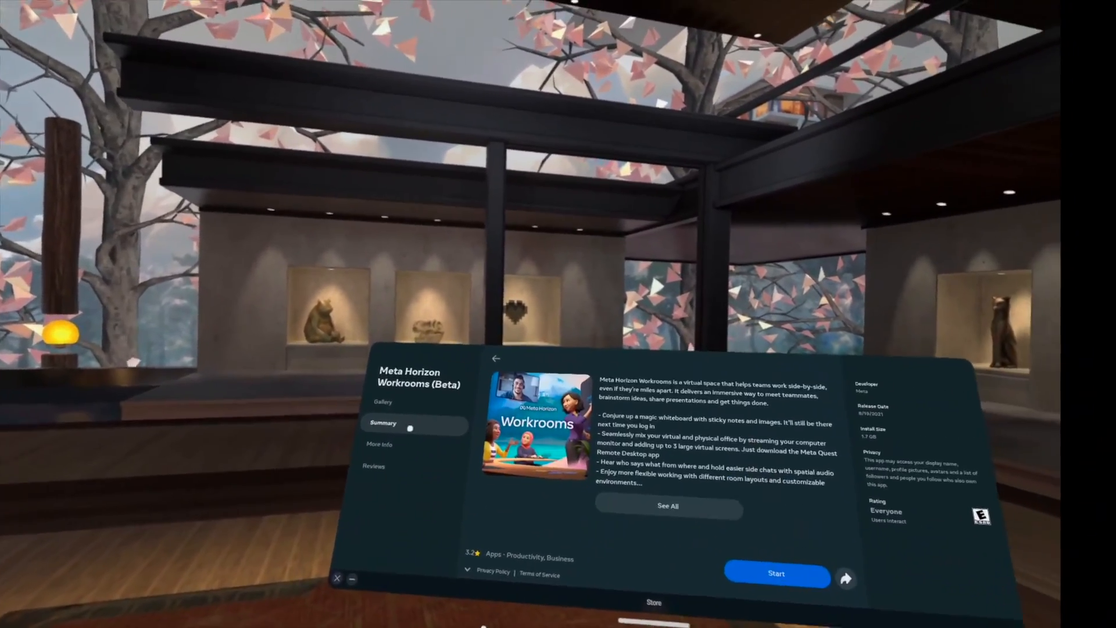
click(776, 573)
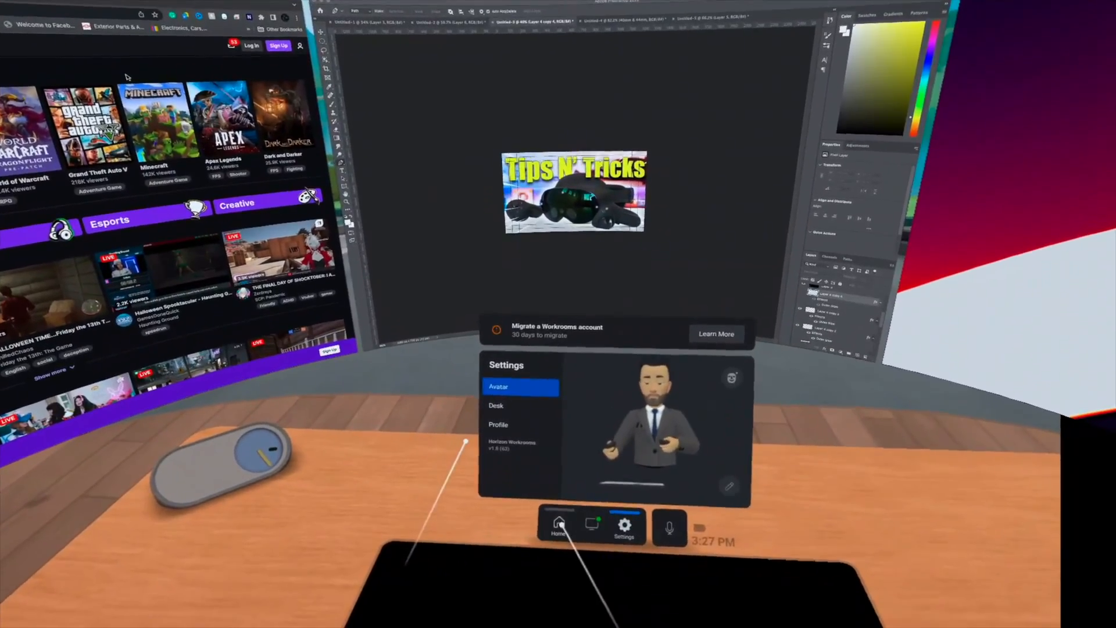
Dismiss Workrooms Settings and survey the Twitch and image-editor screens, reaching the headset's files.
click(559, 525)
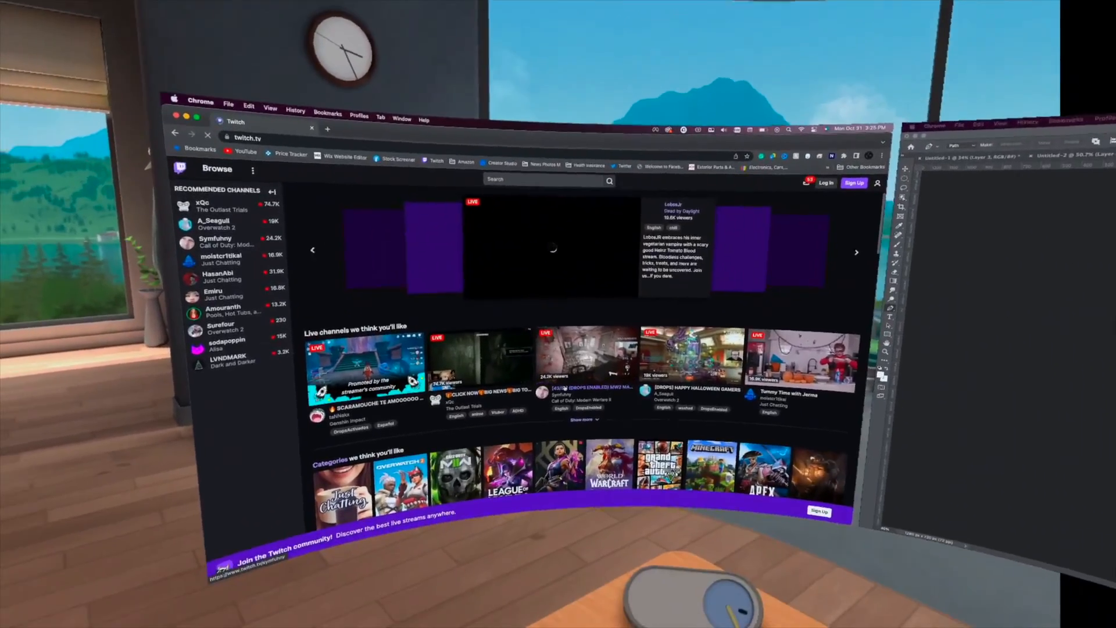
scroll(down, 3)
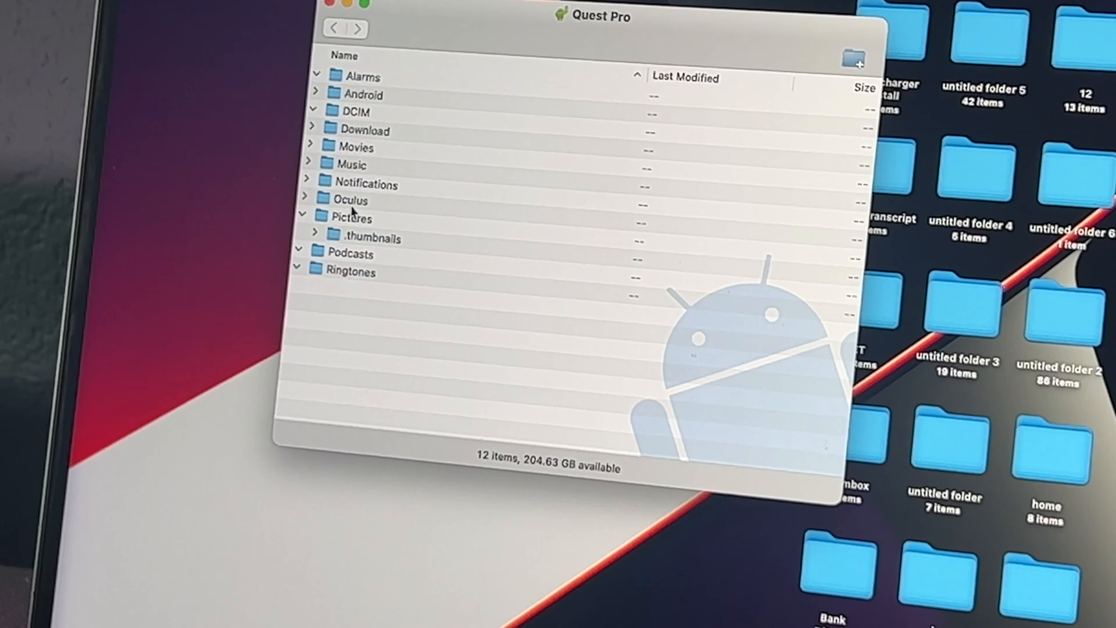
Expand Oculus, then VideoShots, to list the headset's mp4 recordings.
click(307, 200)
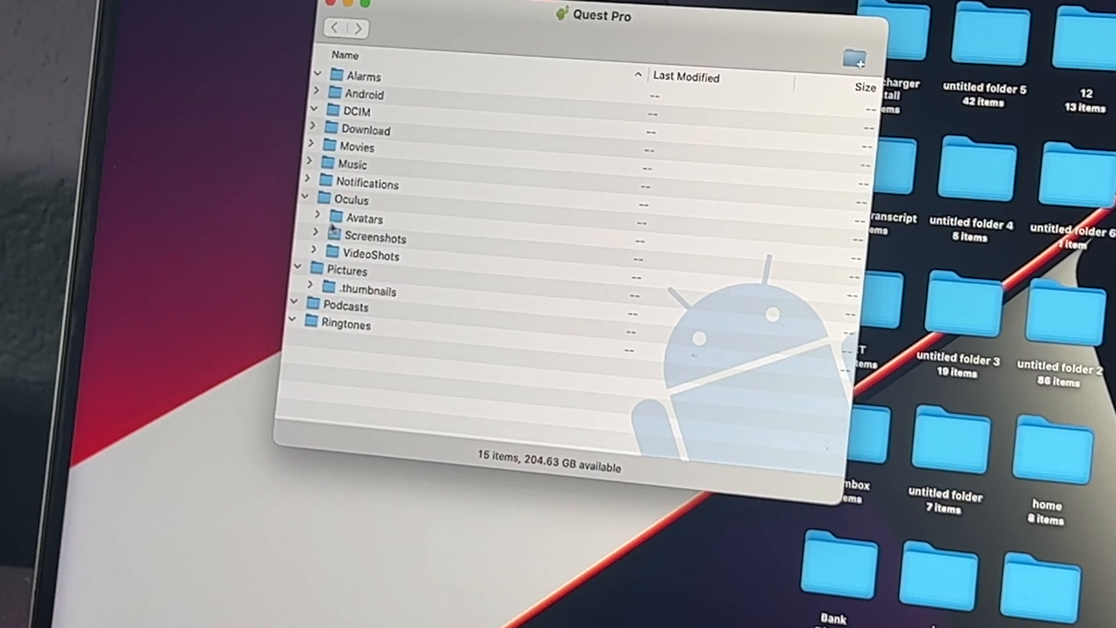
click(316, 256)
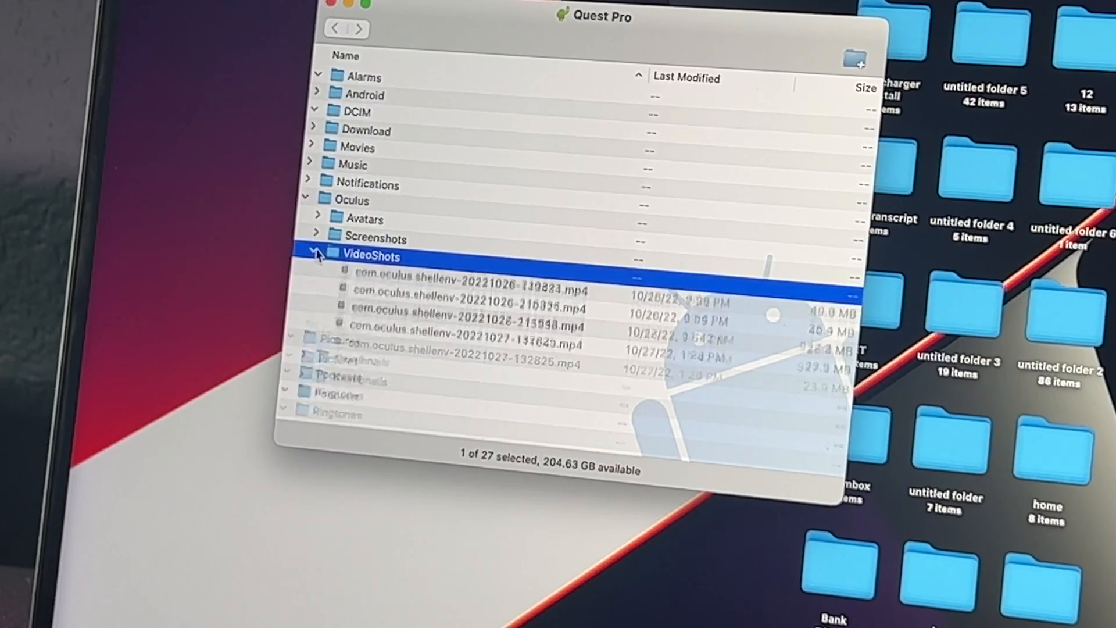